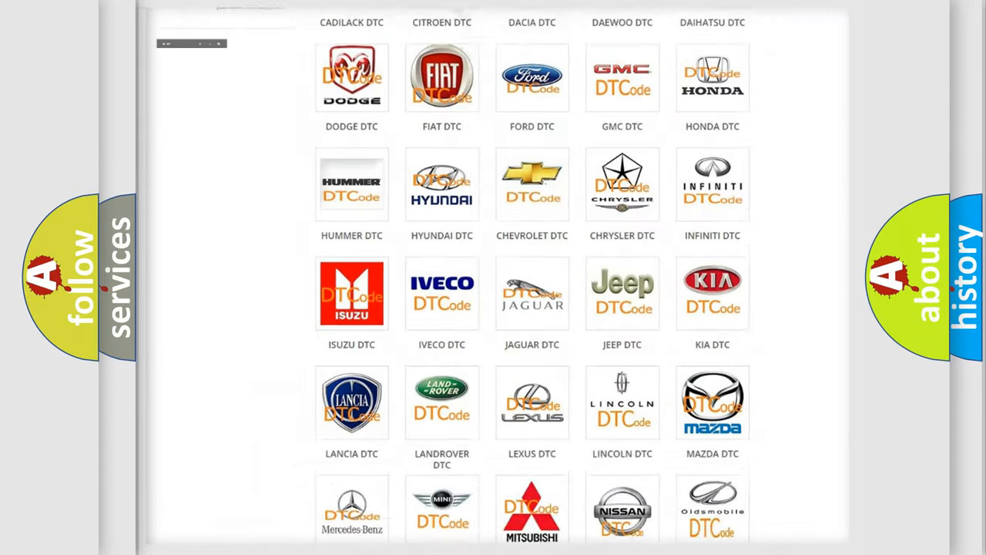
Step: Navigate from the Jeep DTC logo to its diagnostic code table, browsing the entries and returning to the top
scroll("up", 3)
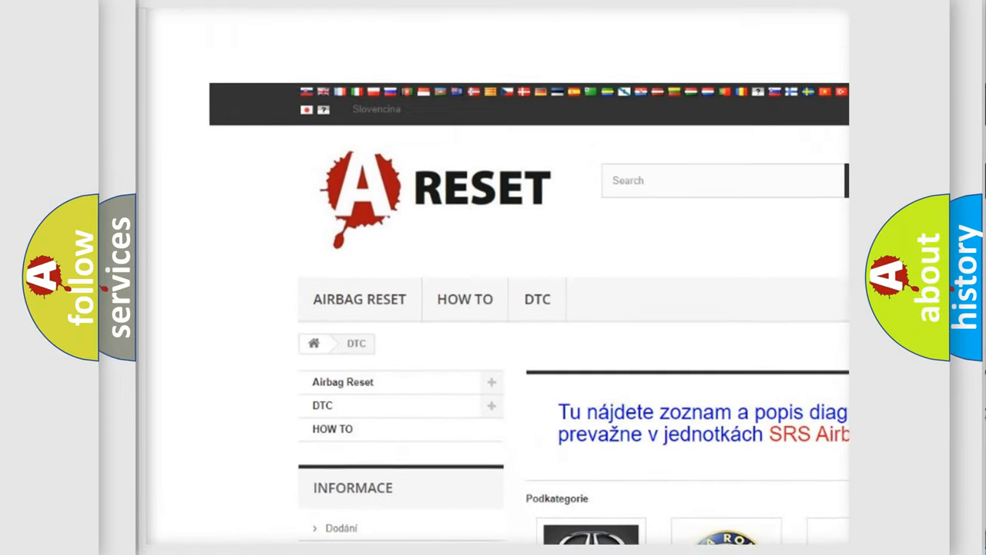
scroll("down", 3)
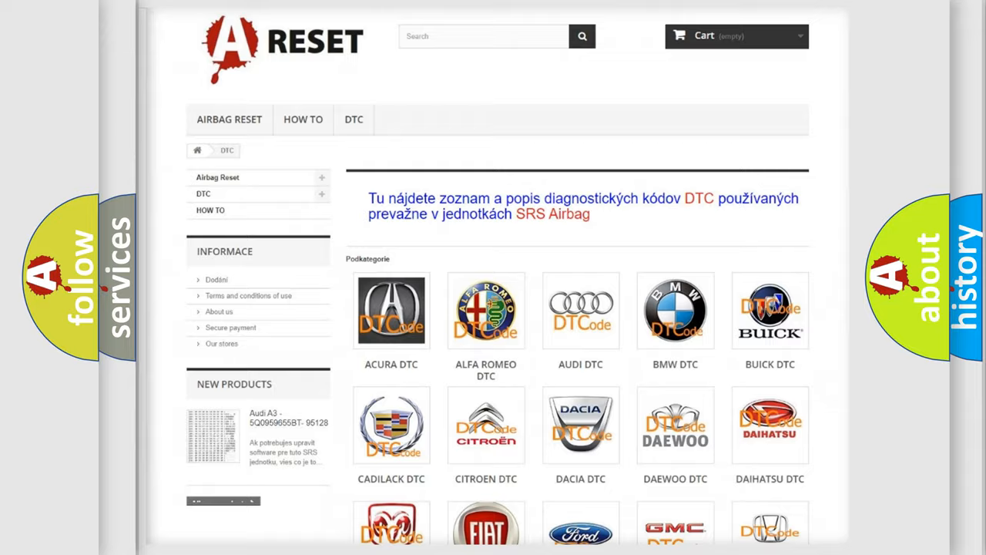
scroll("down", 3)
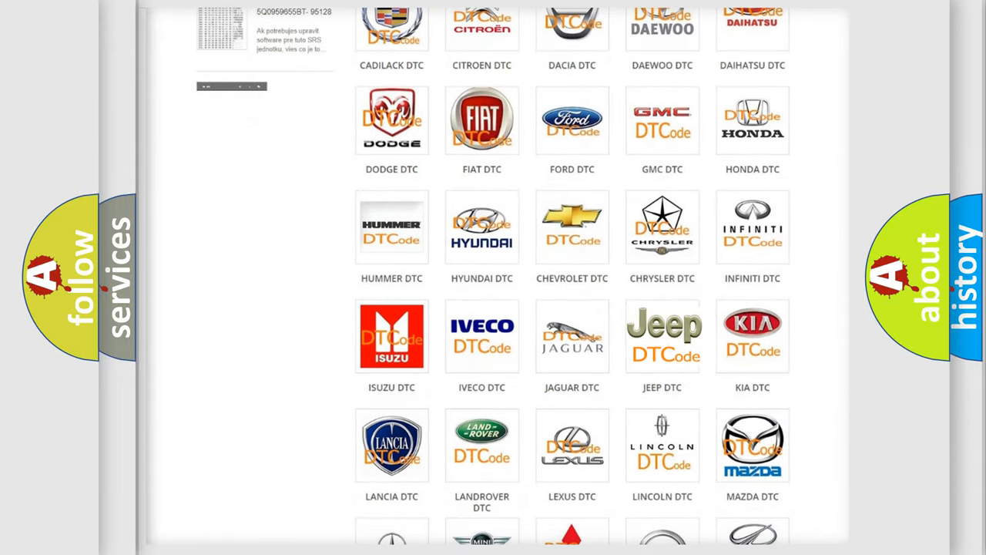
left_click(662, 336)
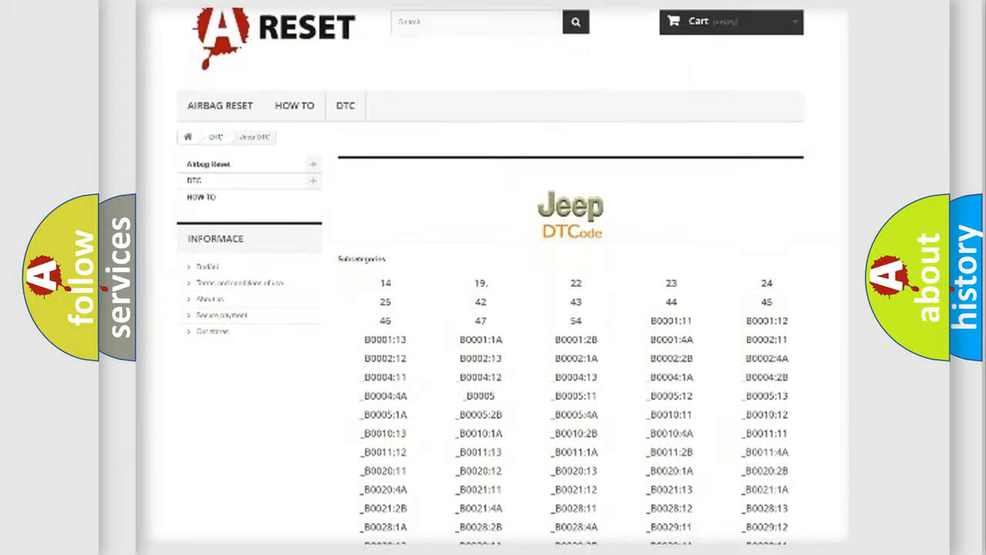
scroll("down", 3)
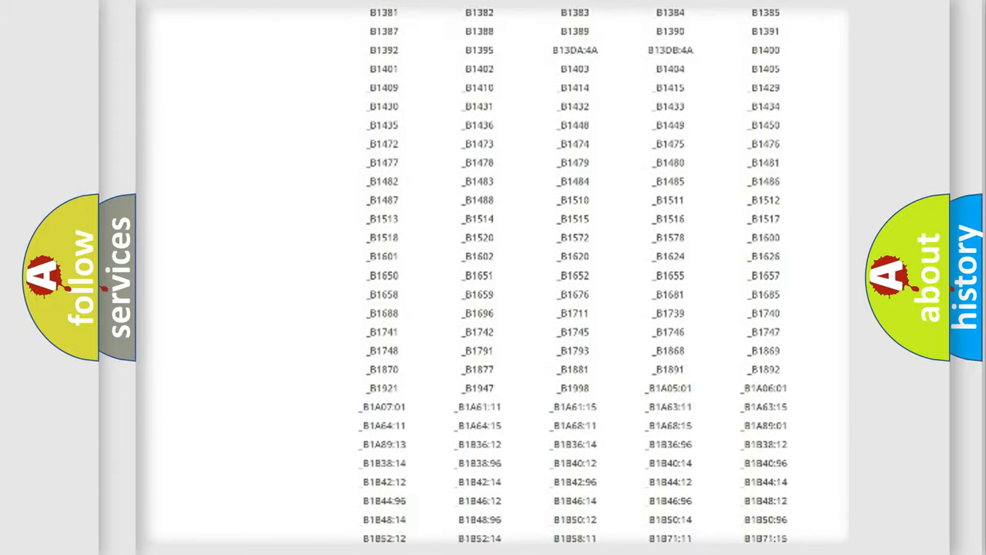
scroll("up", 3)
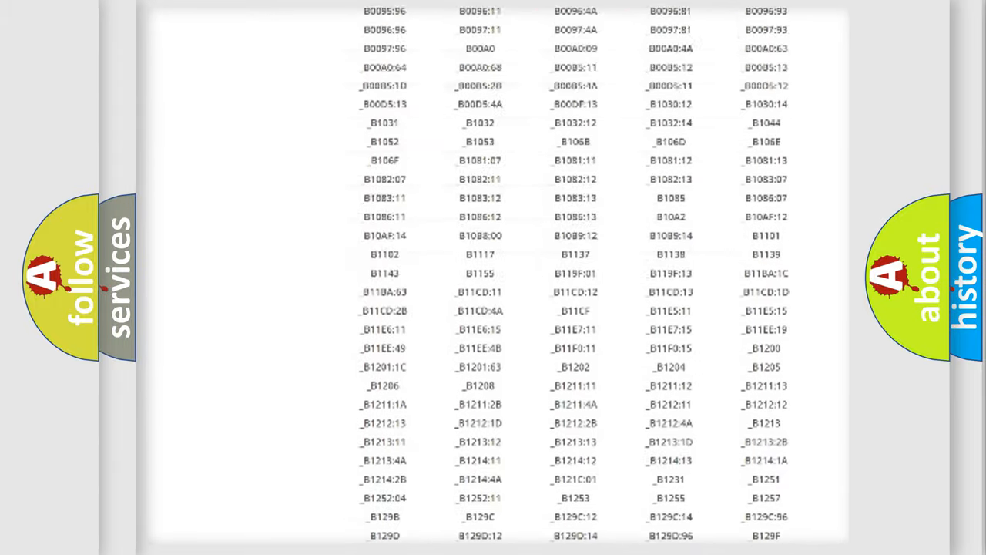
scroll("up", 3)
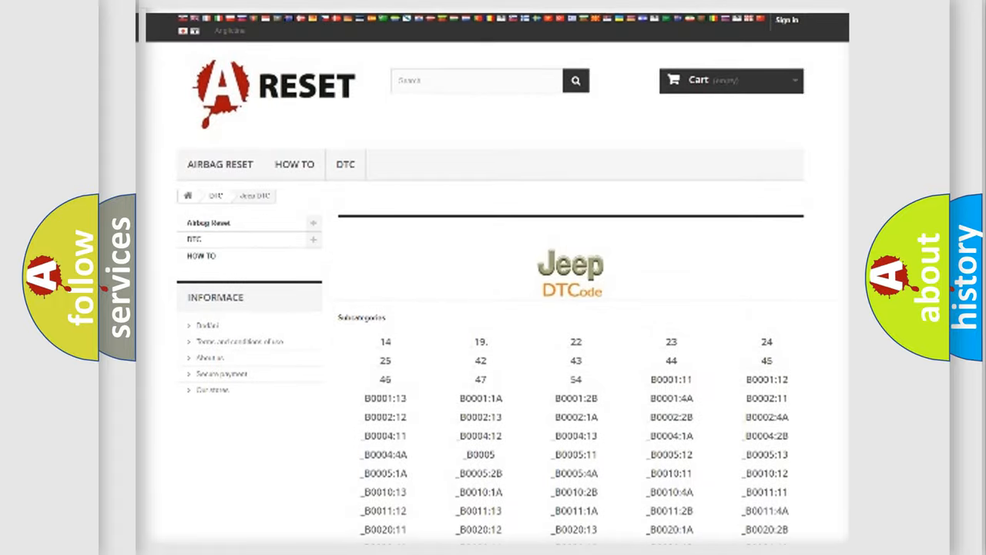